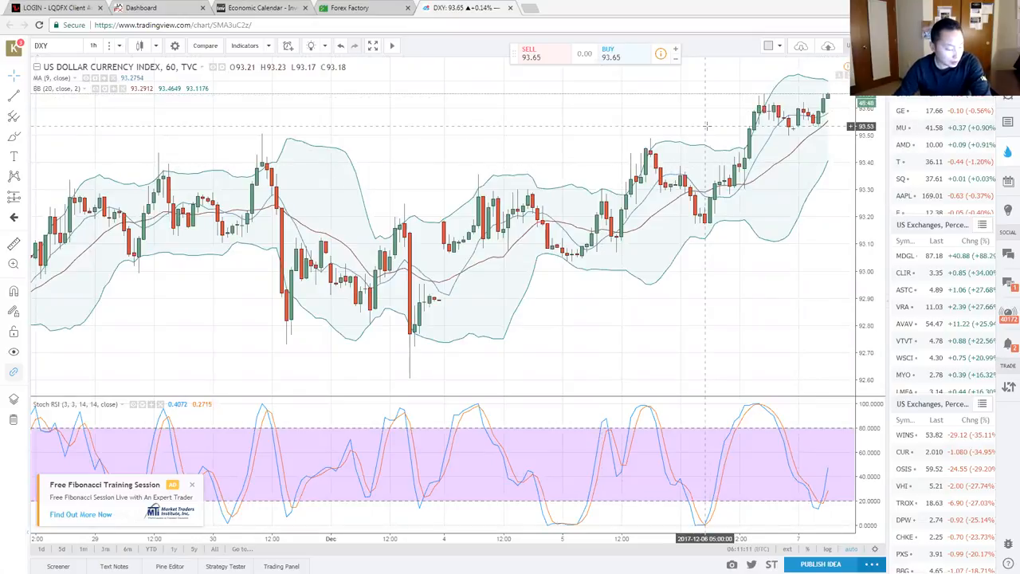
pyautogui.moveTo(705, 128)
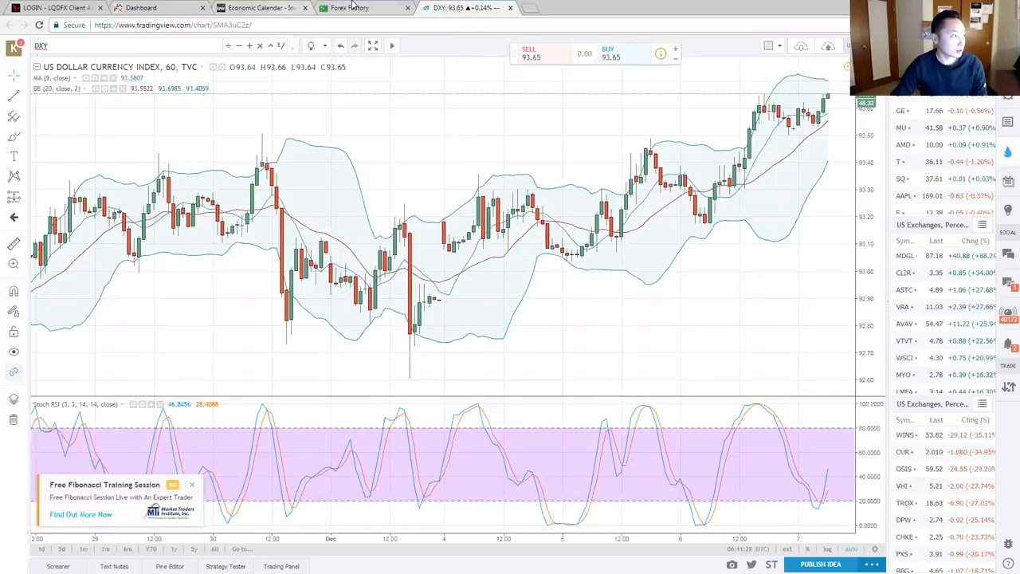
# Switch from the DXY hourly chart to the Forex Factory weekly calendar.
pyautogui.click(364, 8)
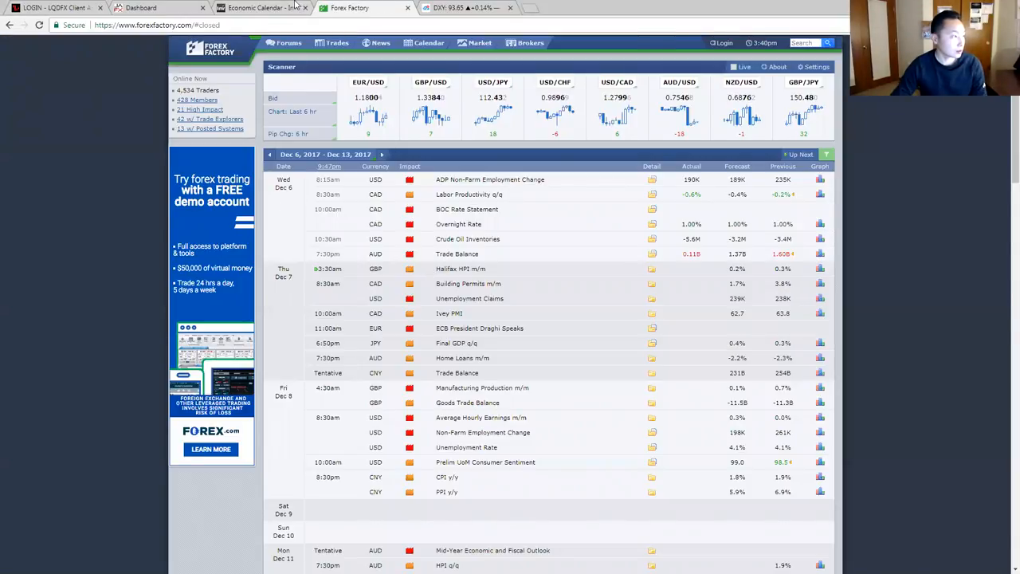
# Bring up Investing.com's economic calendar for Thursday, December 7.
pyautogui.click(258, 7)
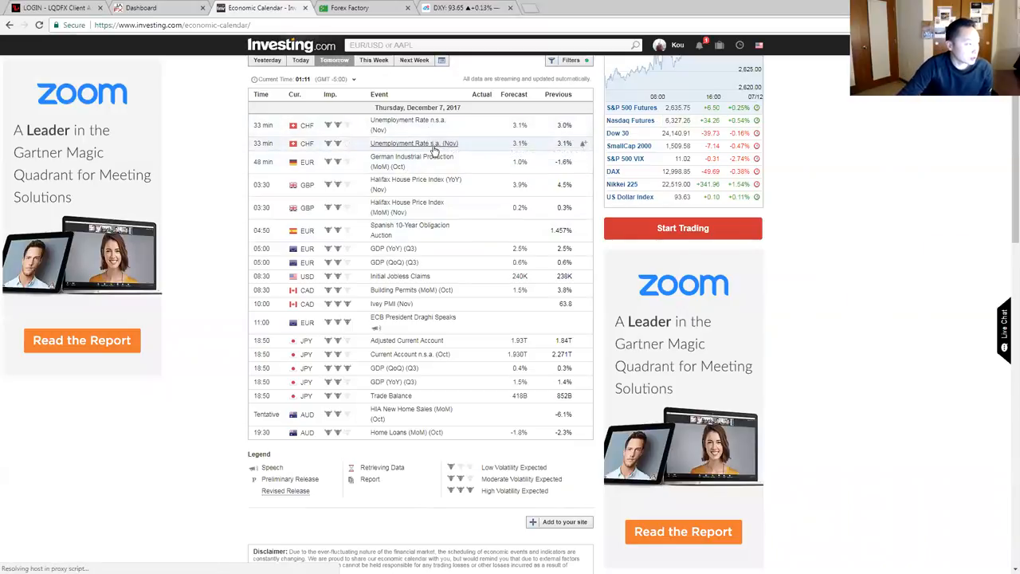
pyautogui.moveTo(430, 182)
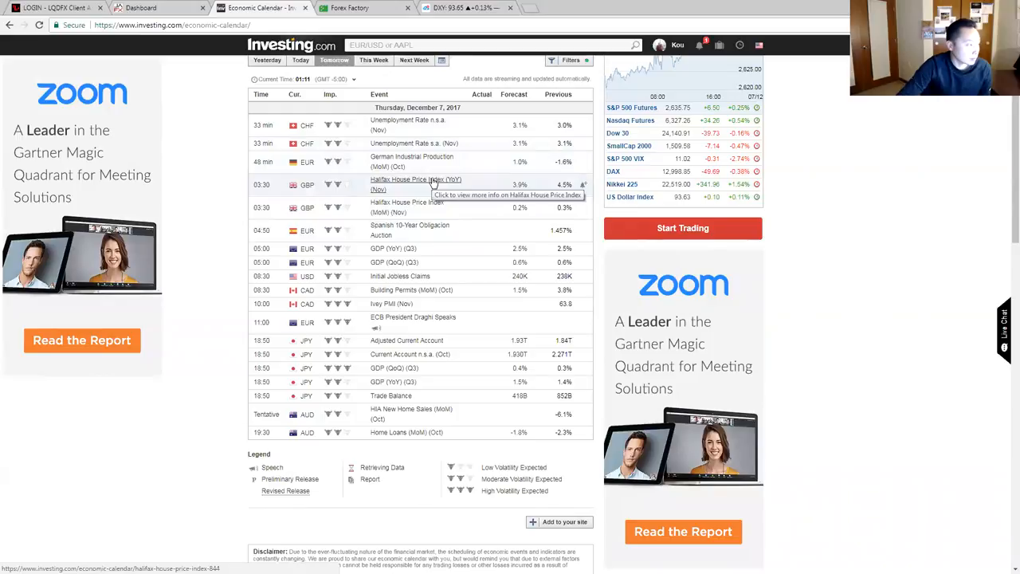
pyautogui.moveTo(434, 163)
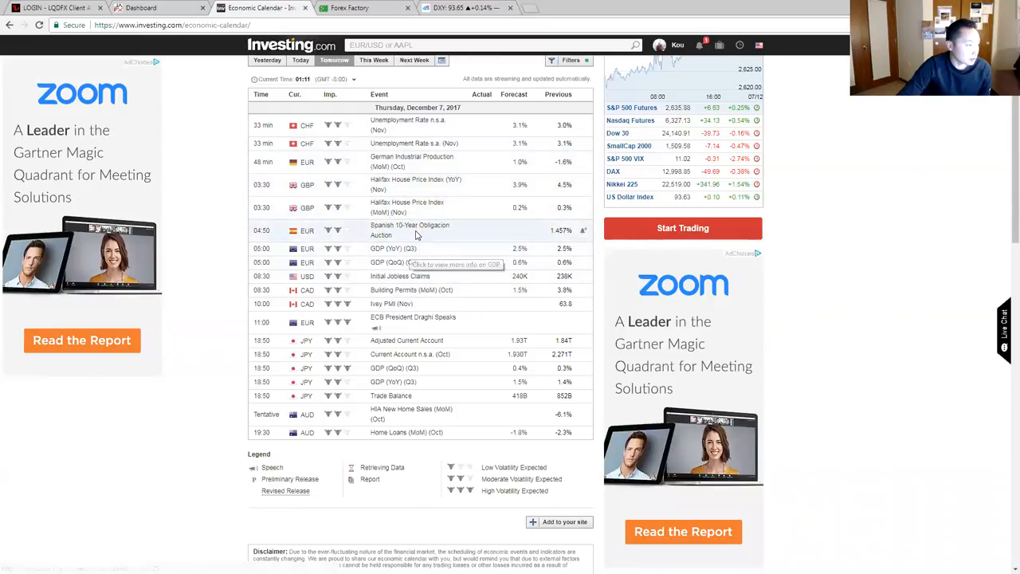
pyautogui.moveTo(437, 161)
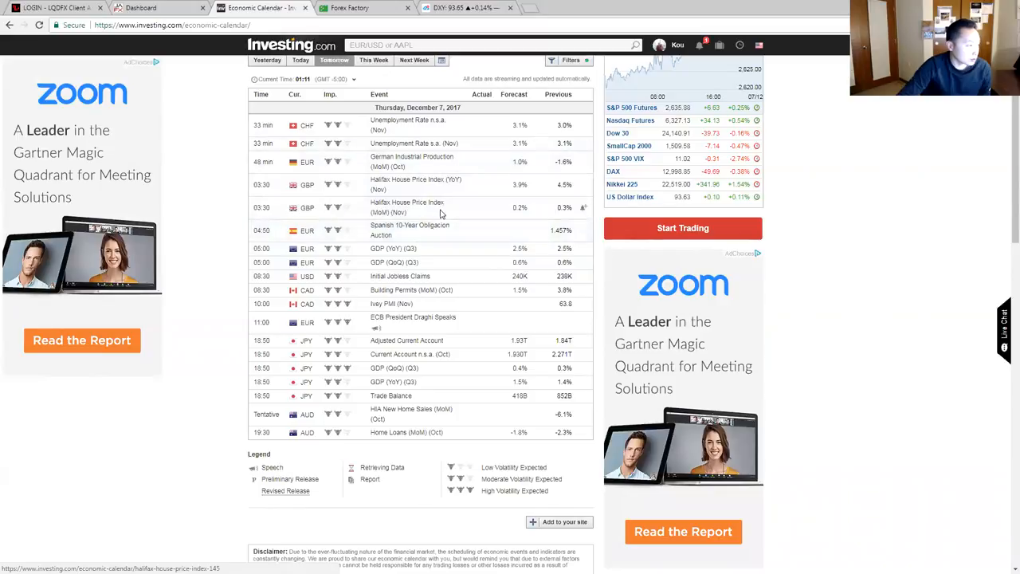
pyautogui.moveTo(440, 190)
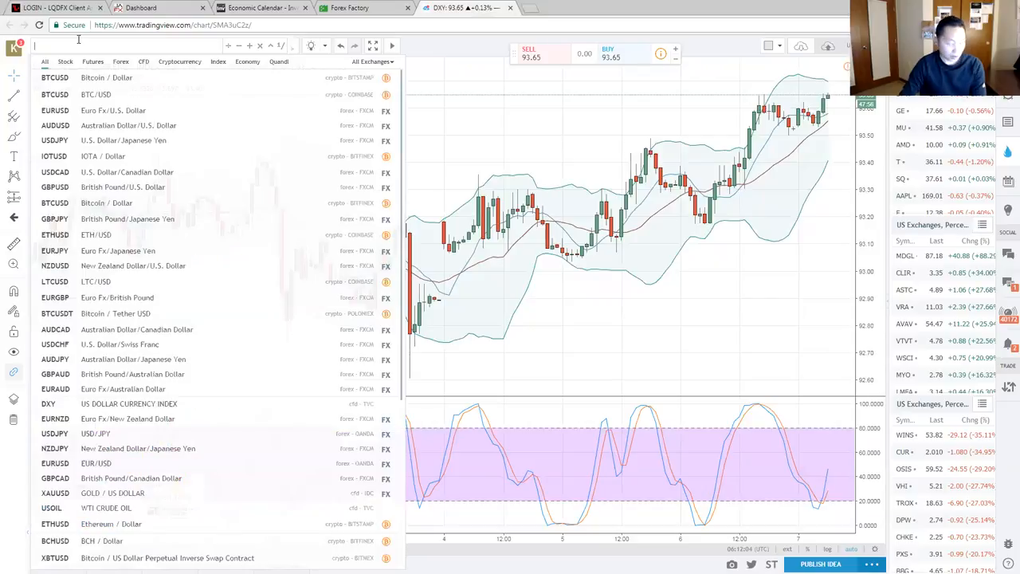
# Chart GBPUSD from symbol search, then start changing to another currency pair.
pyautogui.write('GBPUSD')
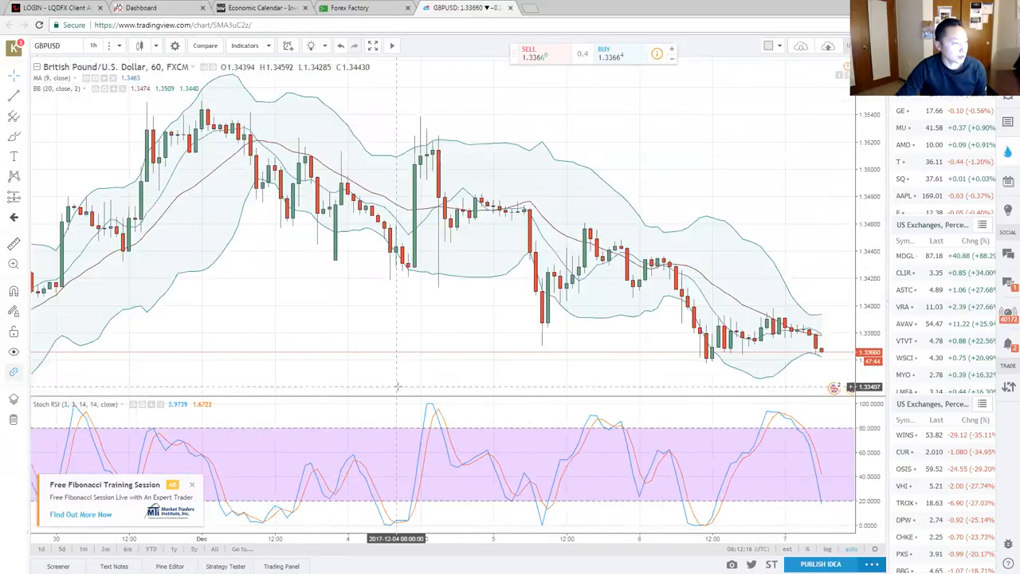
pyautogui.moveTo(118, 145)
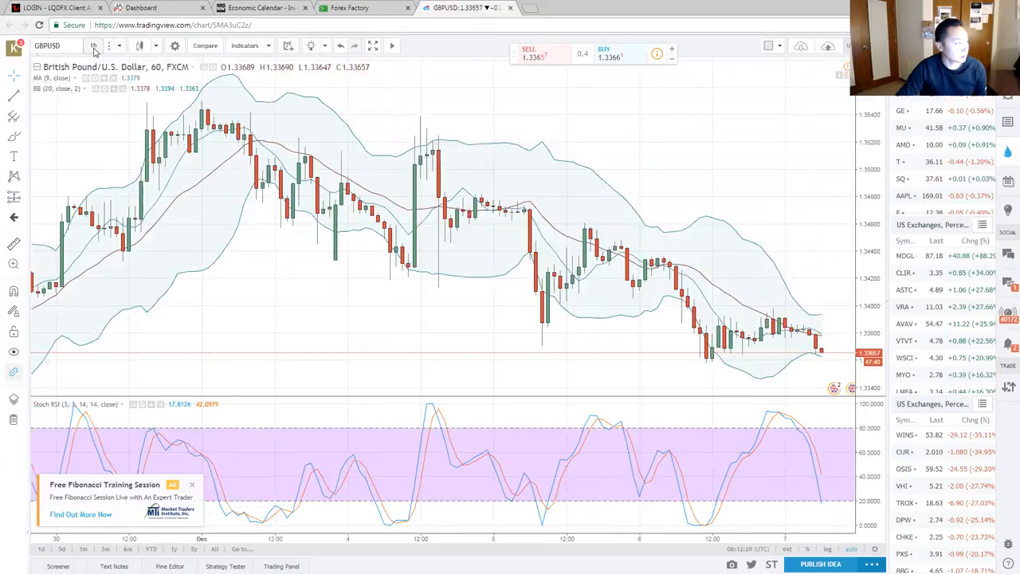
pyautogui.click(92, 44)
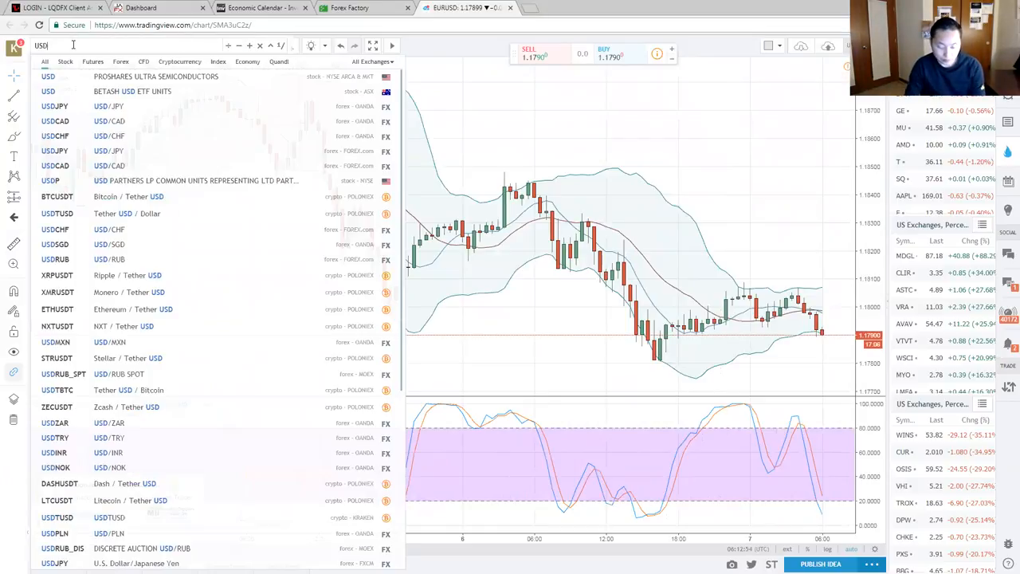
# Load USDJPY from the results and switch it from 30-minute to hourly candles.
pyautogui.click(54, 106)
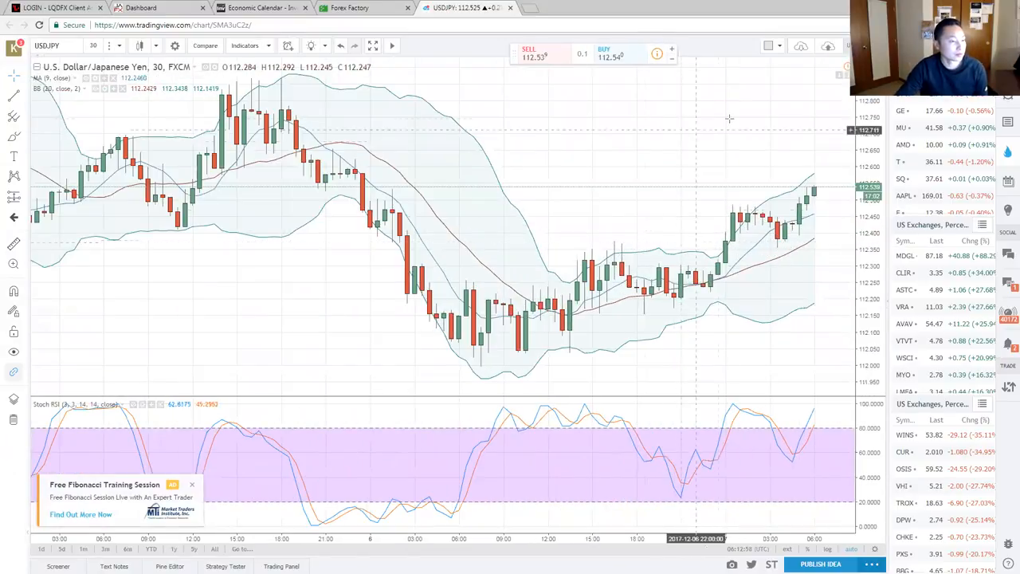
pyautogui.moveTo(720, 166)
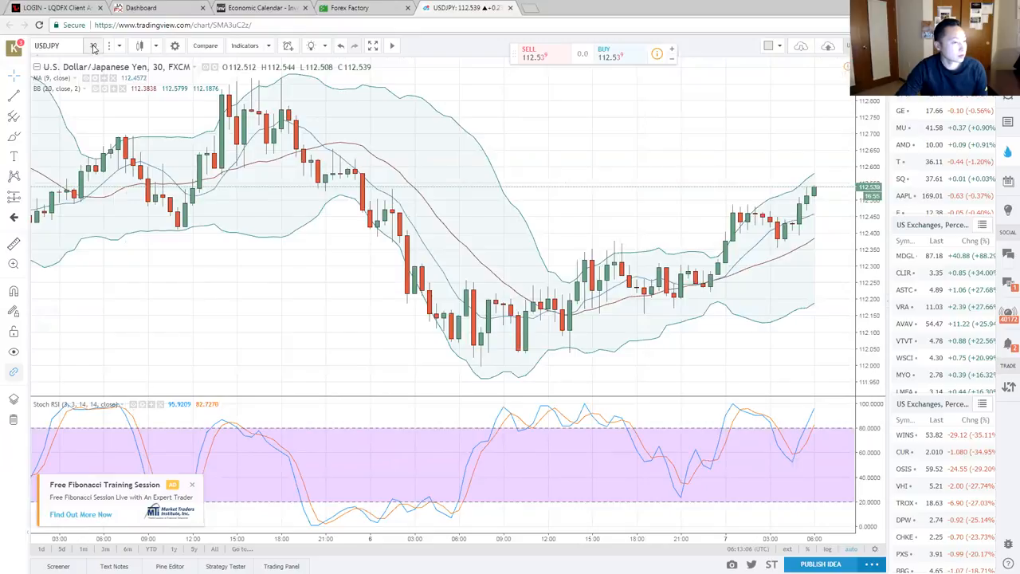
pyautogui.click(93, 44)
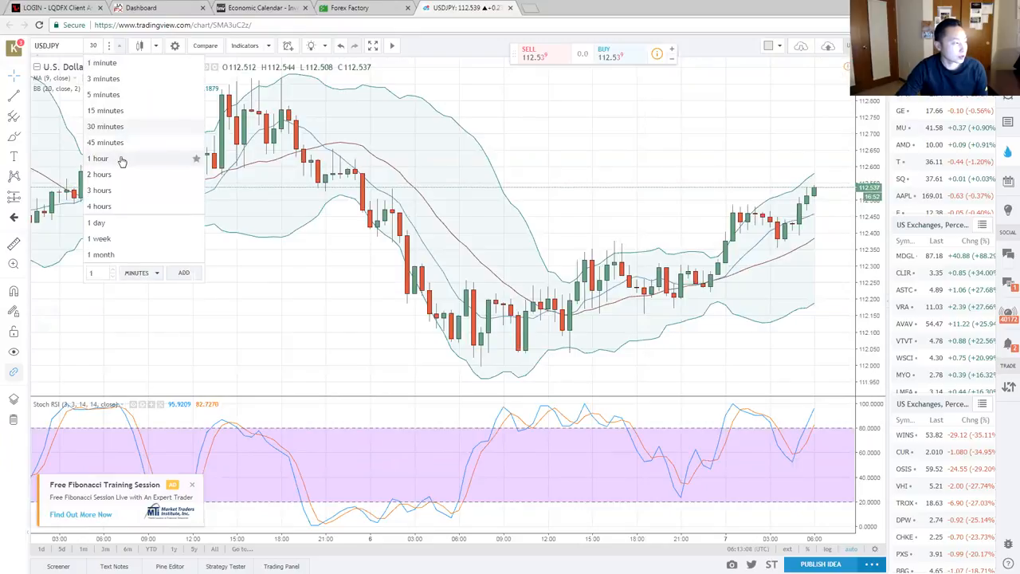
pyautogui.click(99, 158)
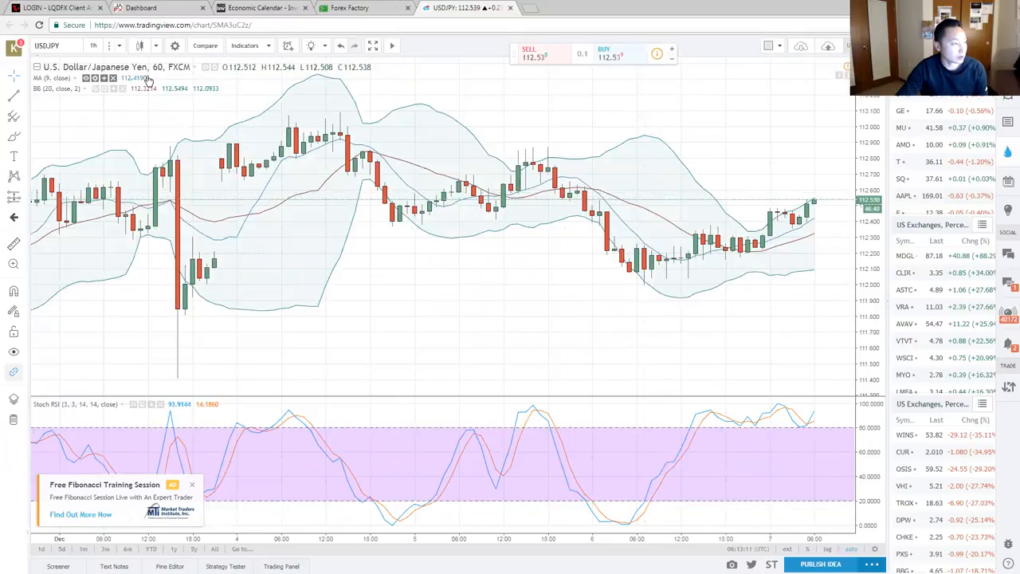
pyautogui.moveTo(651, 187)
pyautogui.write('XAU')
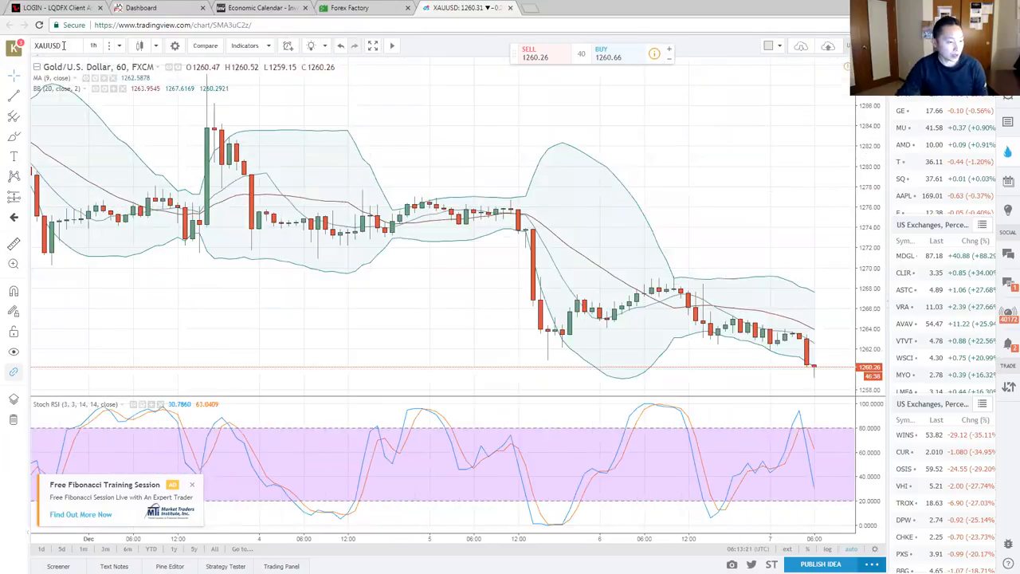
pyautogui.moveTo(762, 412)
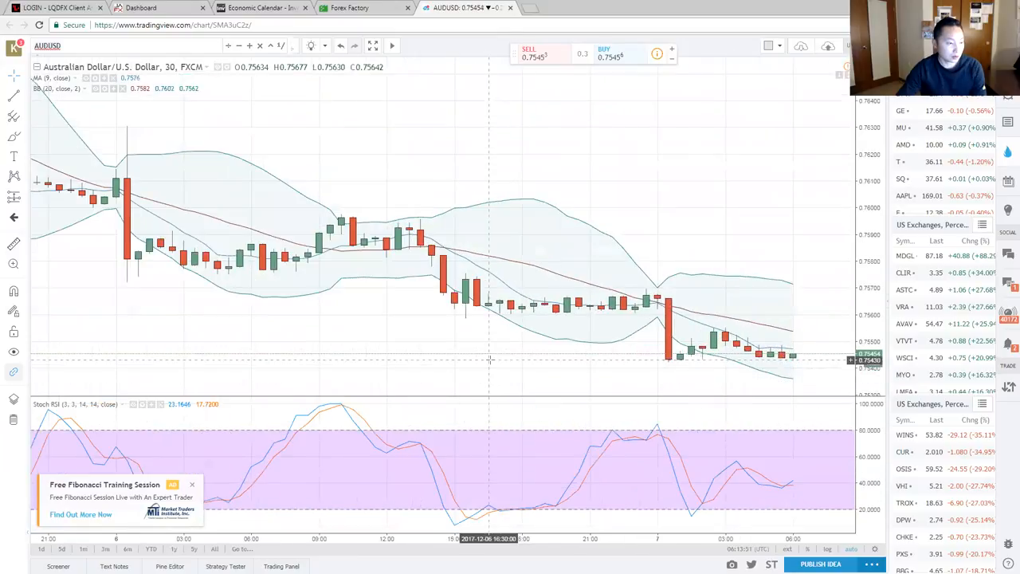
pyautogui.moveTo(494, 388)
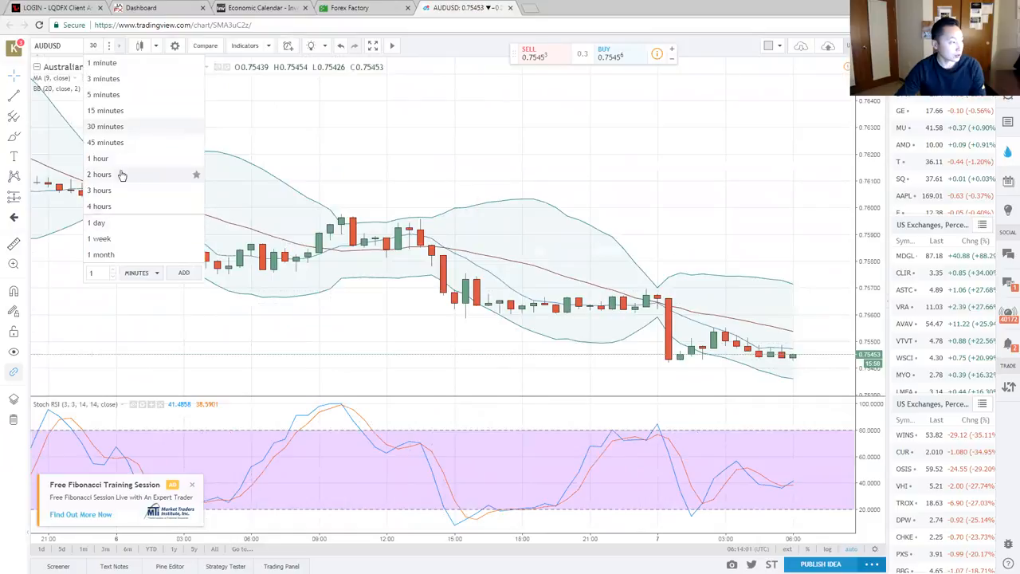
# Put AUDUSD on hourly candles, load NZDUSD, and reopen the symbol list.
pyautogui.click(98, 157)
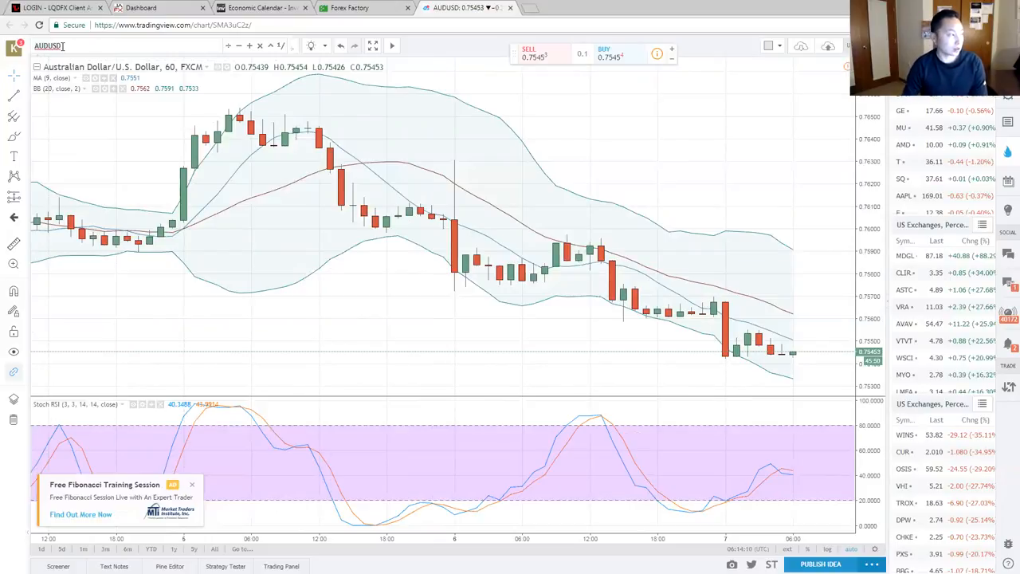
pyautogui.click(50, 44)
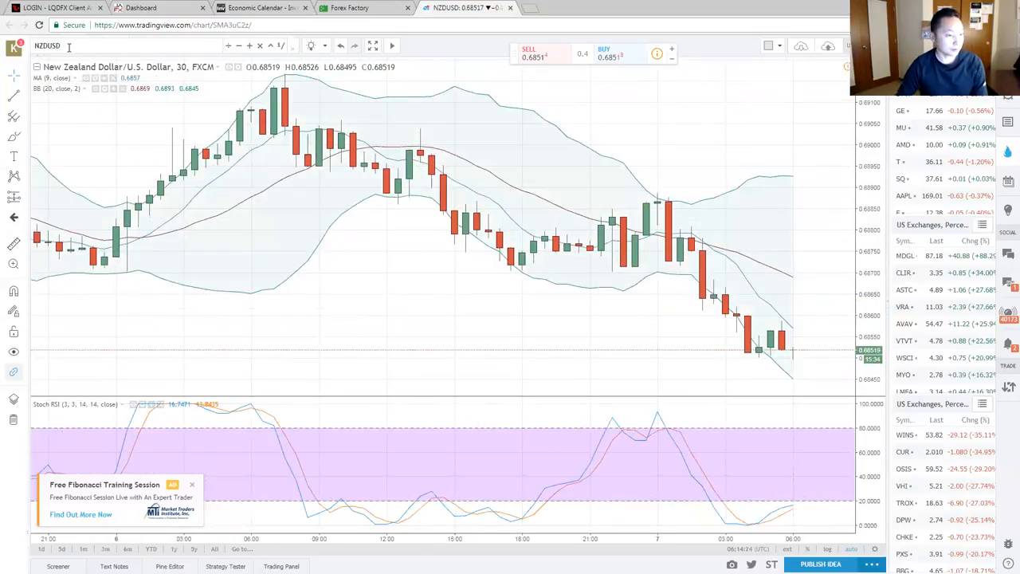
pyautogui.click(48, 45)
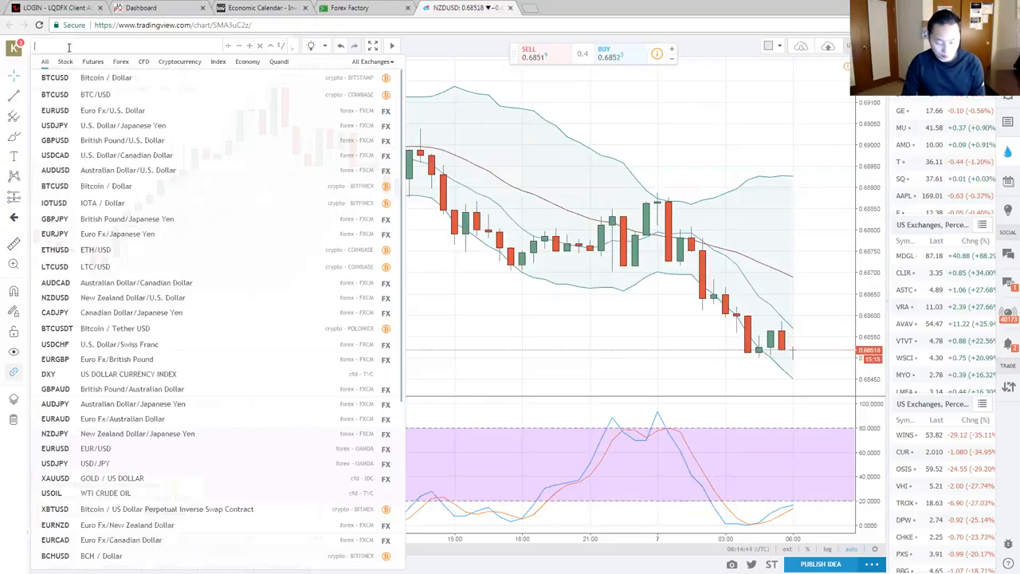
# Chart USDCHF via symbol search, then move the chart on to USDCAD.
pyautogui.write('USD')
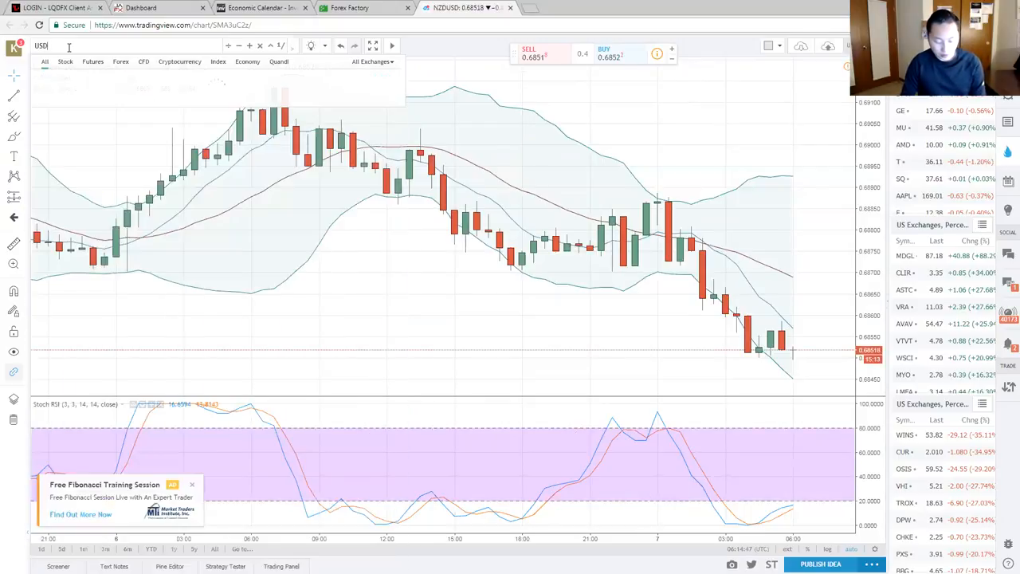
pyautogui.write('USDCHF')
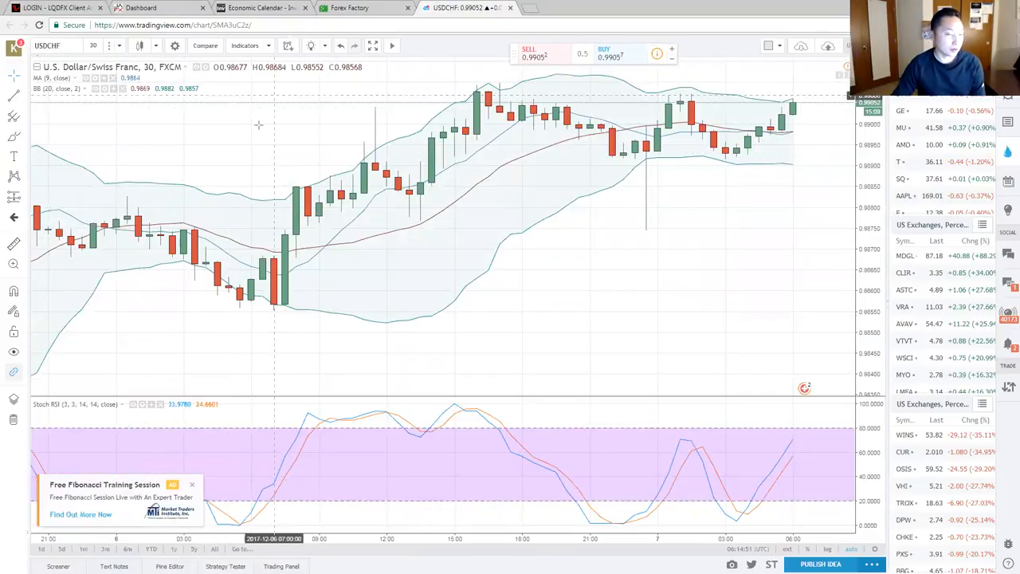
pyautogui.click(261, 8)
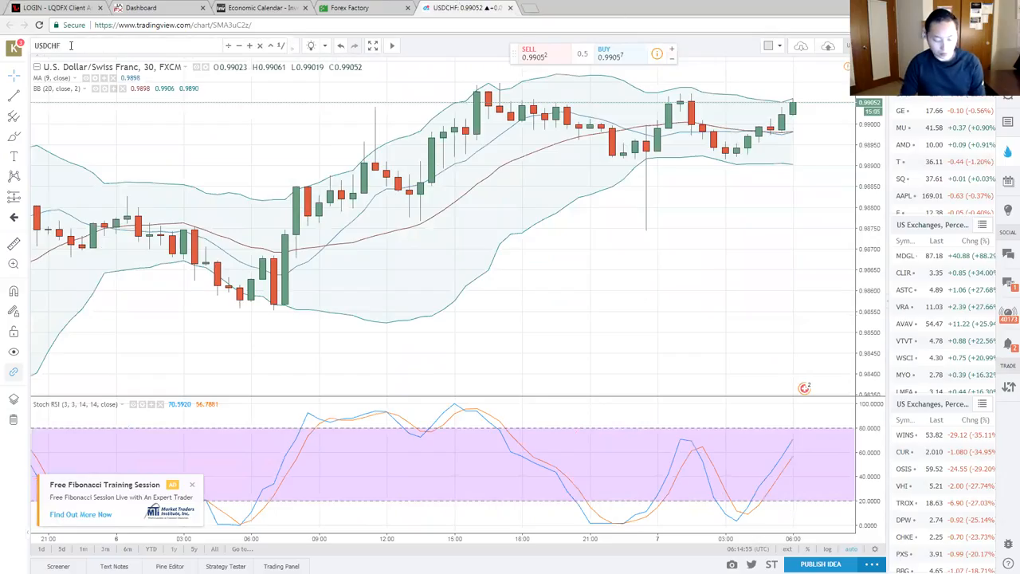
pyautogui.click(46, 45)
pyautogui.write('AD')
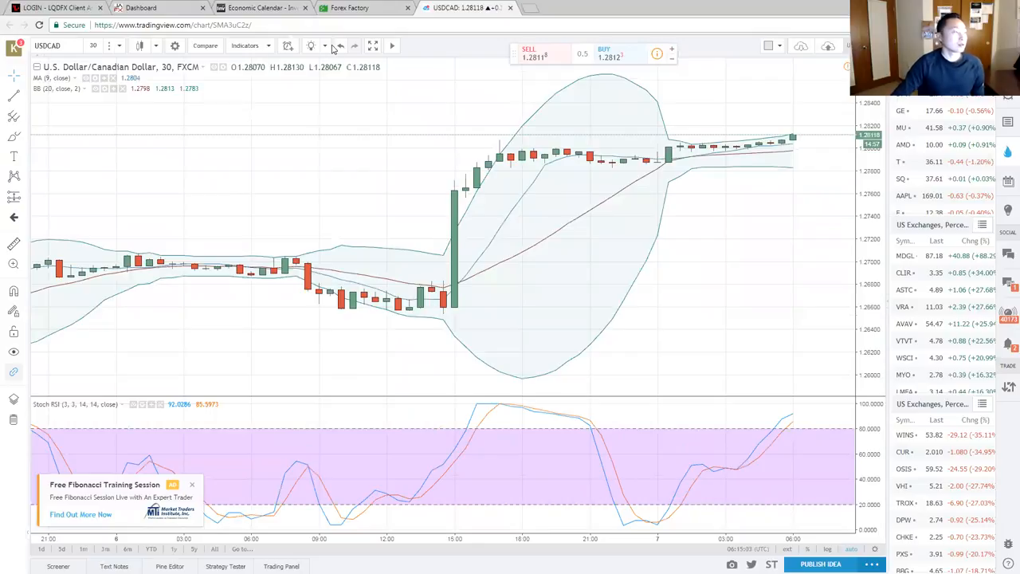
pyautogui.moveTo(385, 140)
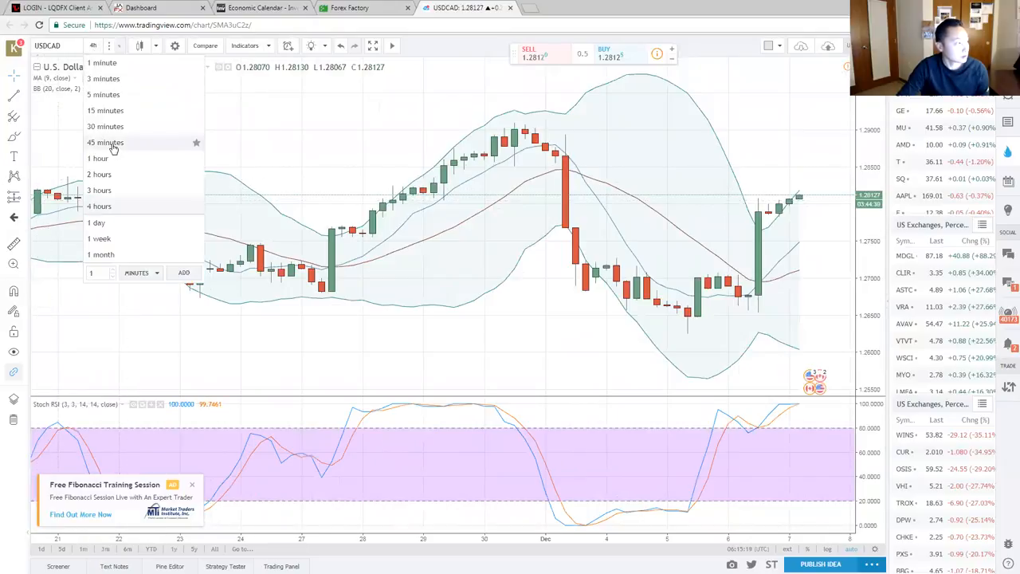
pyautogui.click(105, 126)
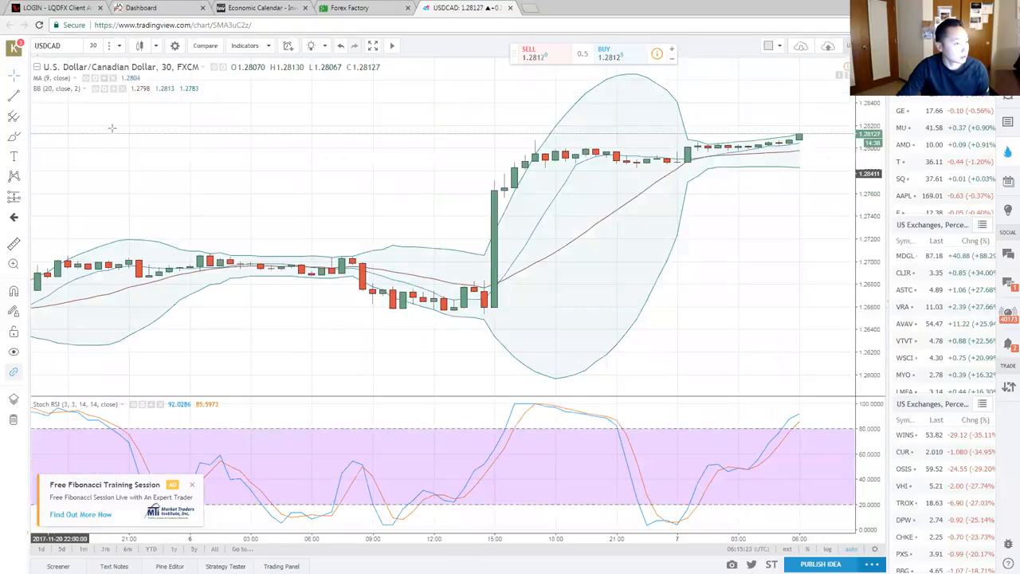